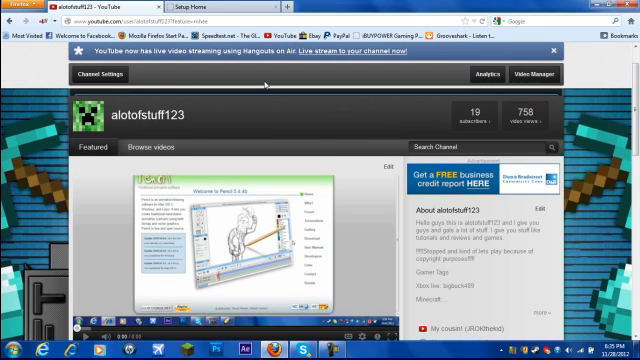
{"action": "mouse_move", "coordinate": [262, 84]}
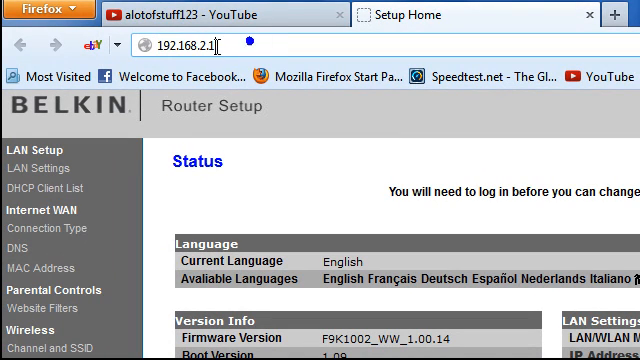
{"action": "mouse_move", "coordinate": [360, 100]}
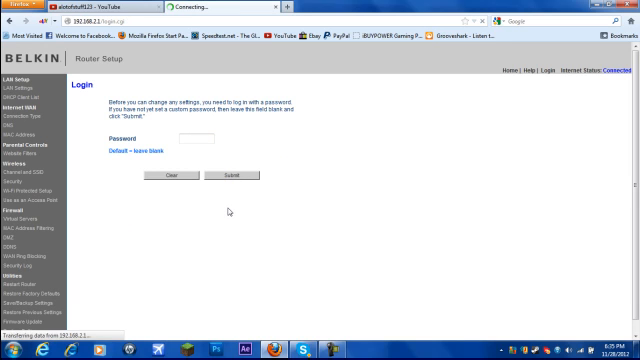
Step: Log in to the router and reach the Firewall Virtual Servers list showing the Minecraft 25565 entry
{"action": "left_click", "coordinate": [228, 174]}
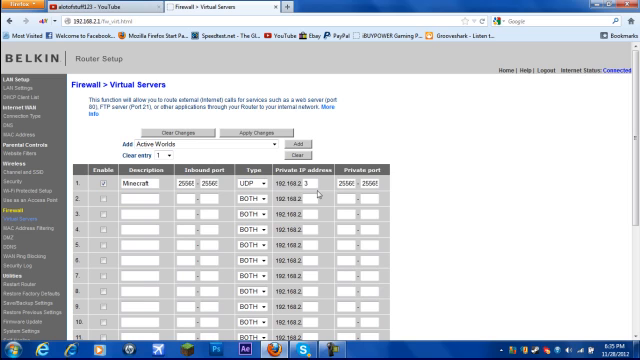
{"action": "scroll", "scroll_direction": "down", "scroll_amount": 3}
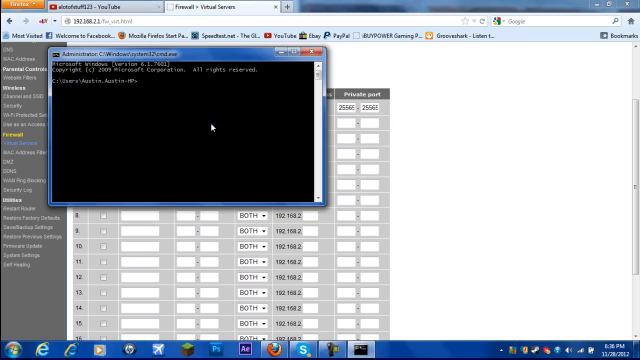
Step: Run ipconfig in Command Prompt to read the computer's IPv4 address 192.168.2.3
{"action": "type", "text": "ip"}
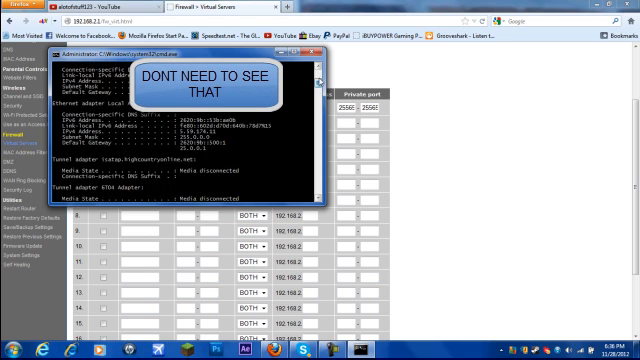
{"action": "scroll", "scroll_direction": "down", "scroll_amount": 3}
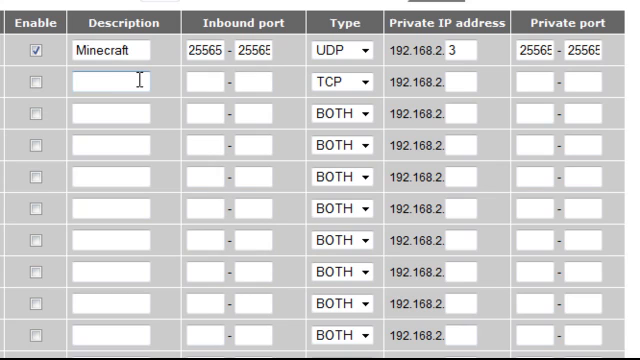
Step: Name the second virtual-server entry 'minecraft 2'
{"action": "type", "text": "m"}
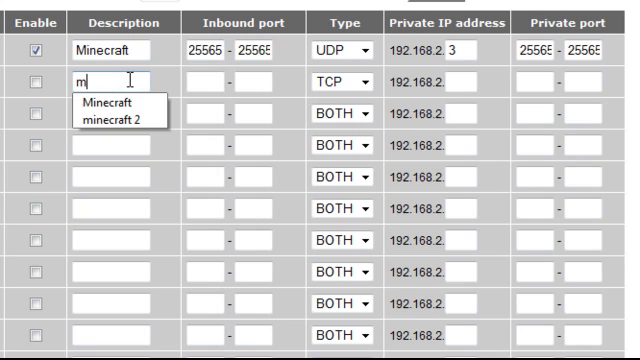
{"action": "type", "text": "inecraft"}
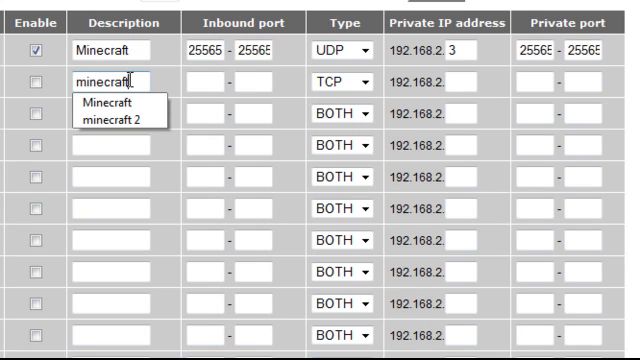
{"action": "left_click", "coordinate": [120, 110]}
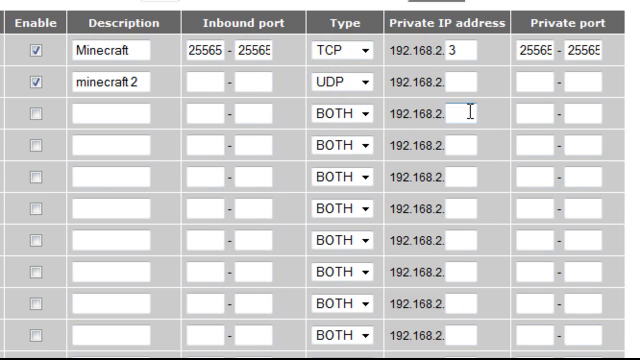
Step: Set the second entry to UDP and begin its private IP address 192.168.2.3
{"action": "left_click", "coordinate": [450, 80]}
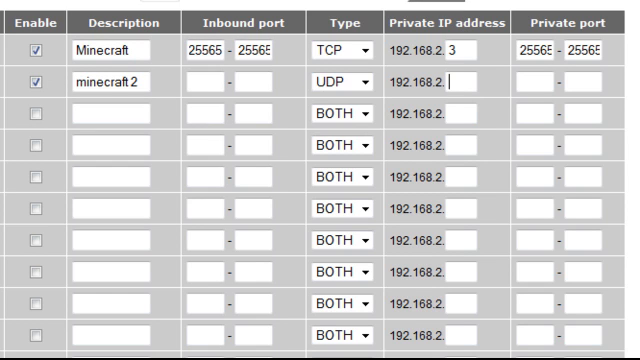
{"action": "scroll", "scroll_direction": "down", "scroll_amount": 3}
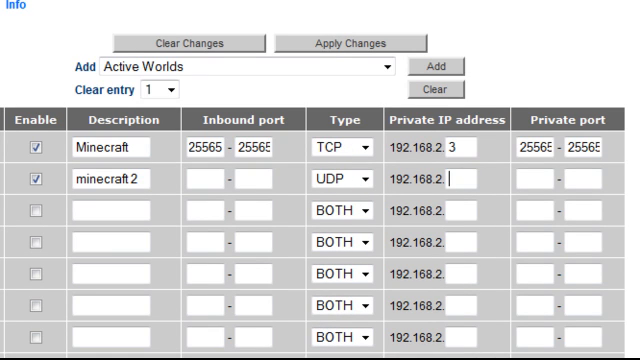
{"action": "left_click", "coordinate": [450, 186]}
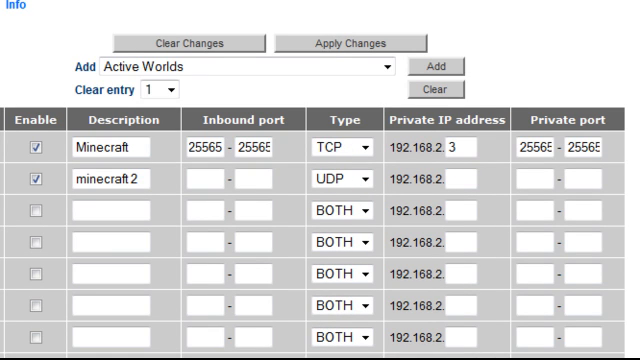